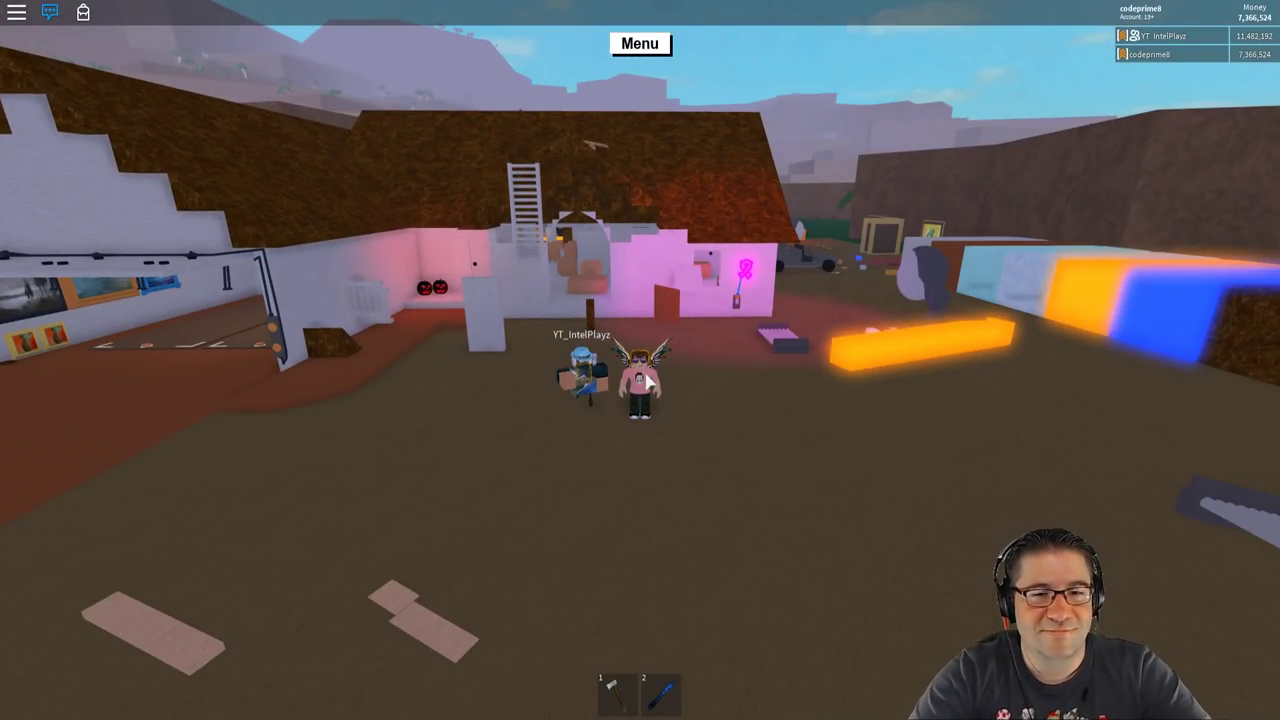
# Walk through the dark cave until the yellow tool on the floor is within reach
pyautogui.click(48, 12)
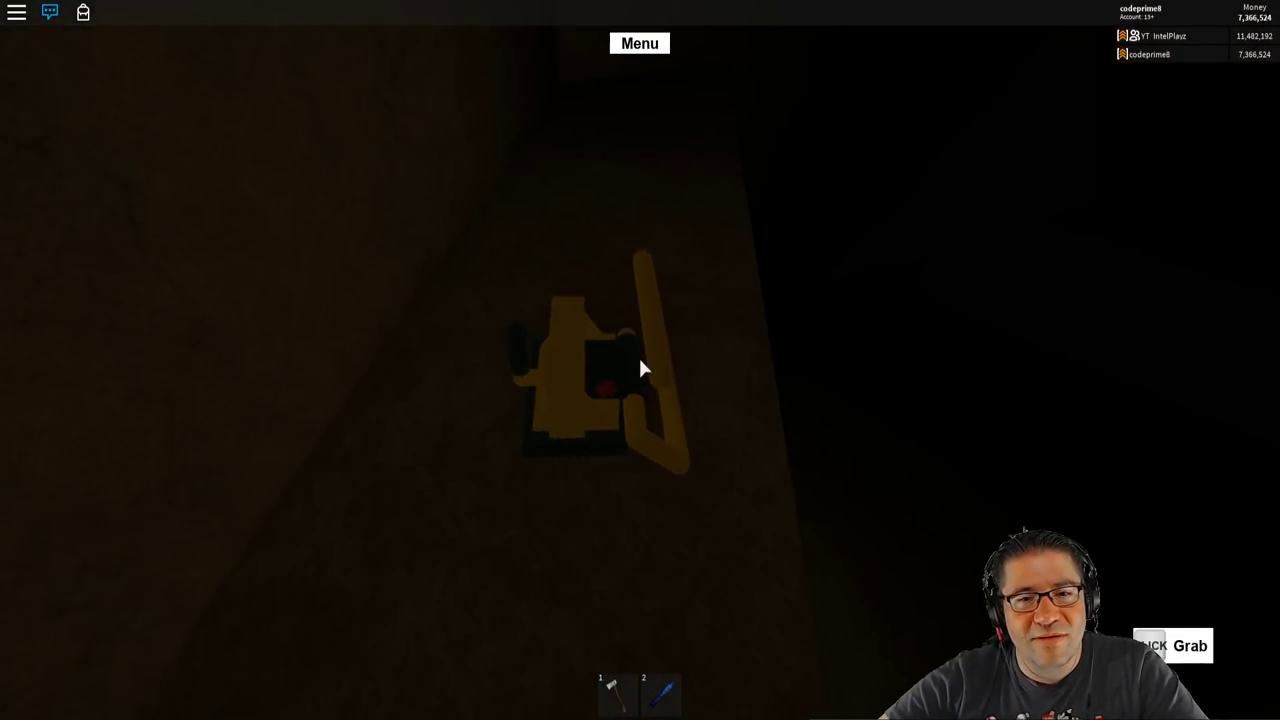
# Grab the yellow tool from the cave floor and return to the plot in daylight
pyautogui.click(642, 372)
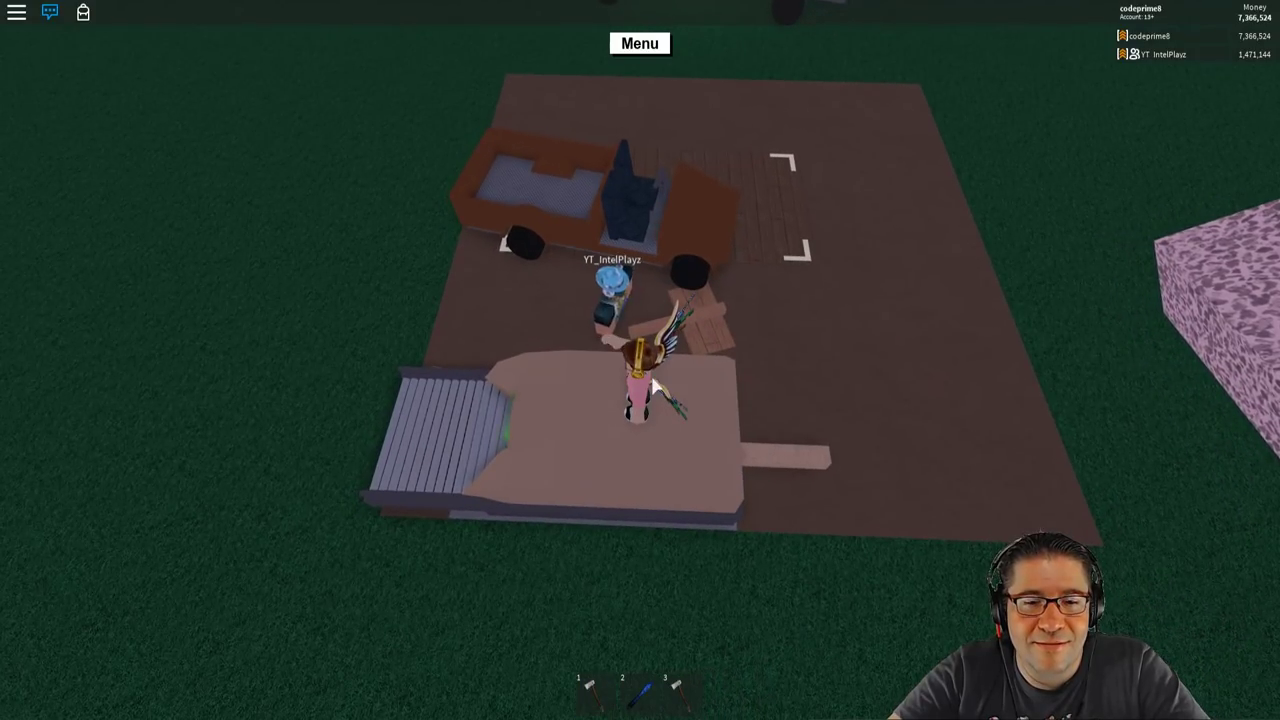
# Open the Blueprints catalogue and bring up the property blacklist listing the other player
pyautogui.click(628, 690)
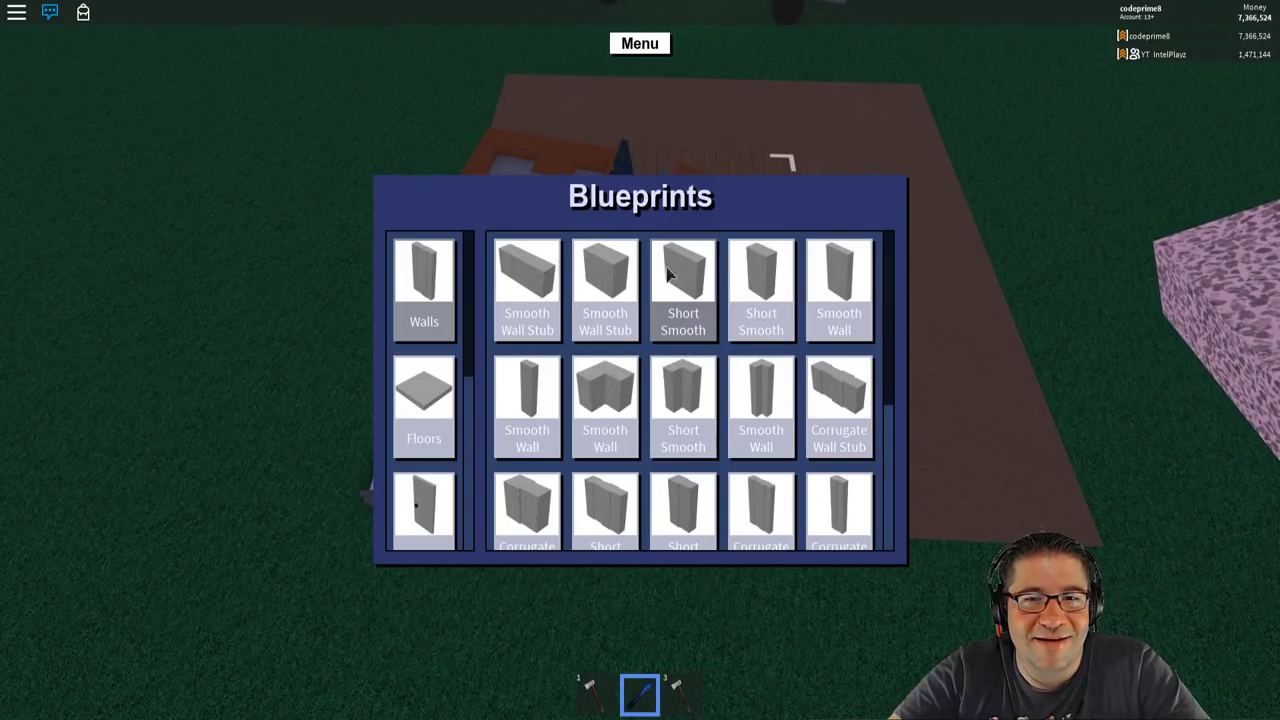
pyautogui.click(424, 404)
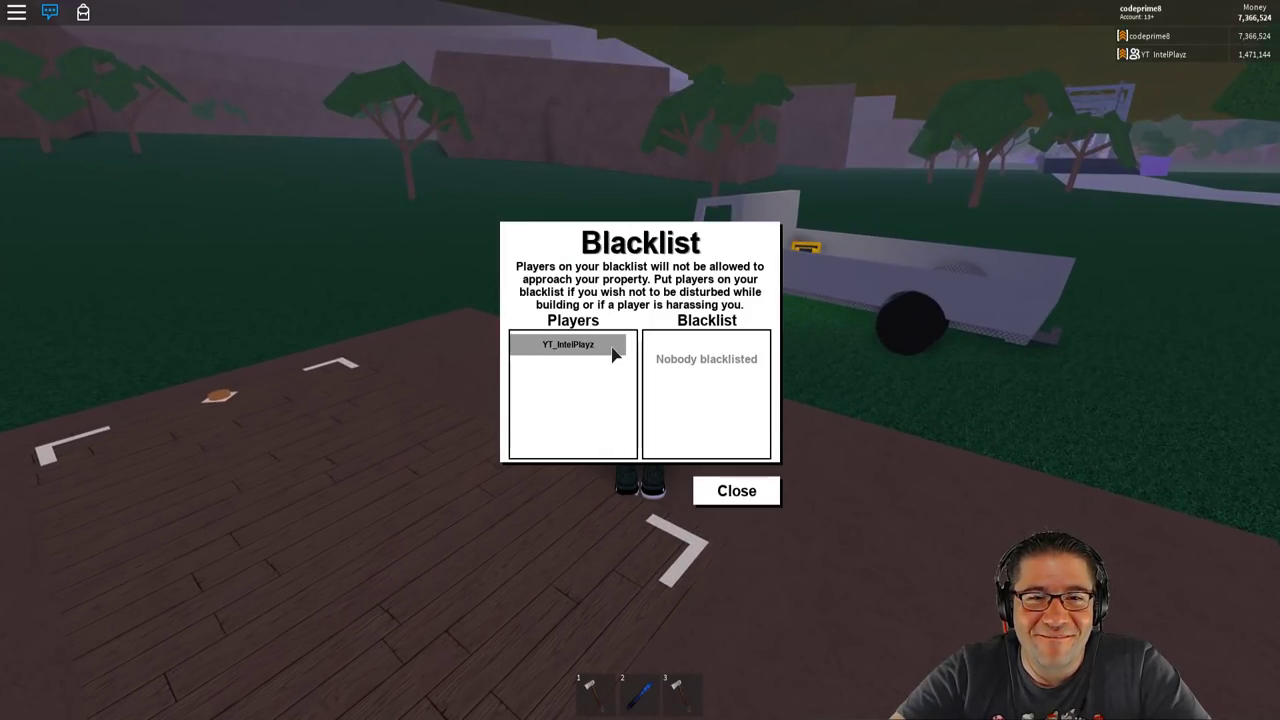
pyautogui.click(736, 492)
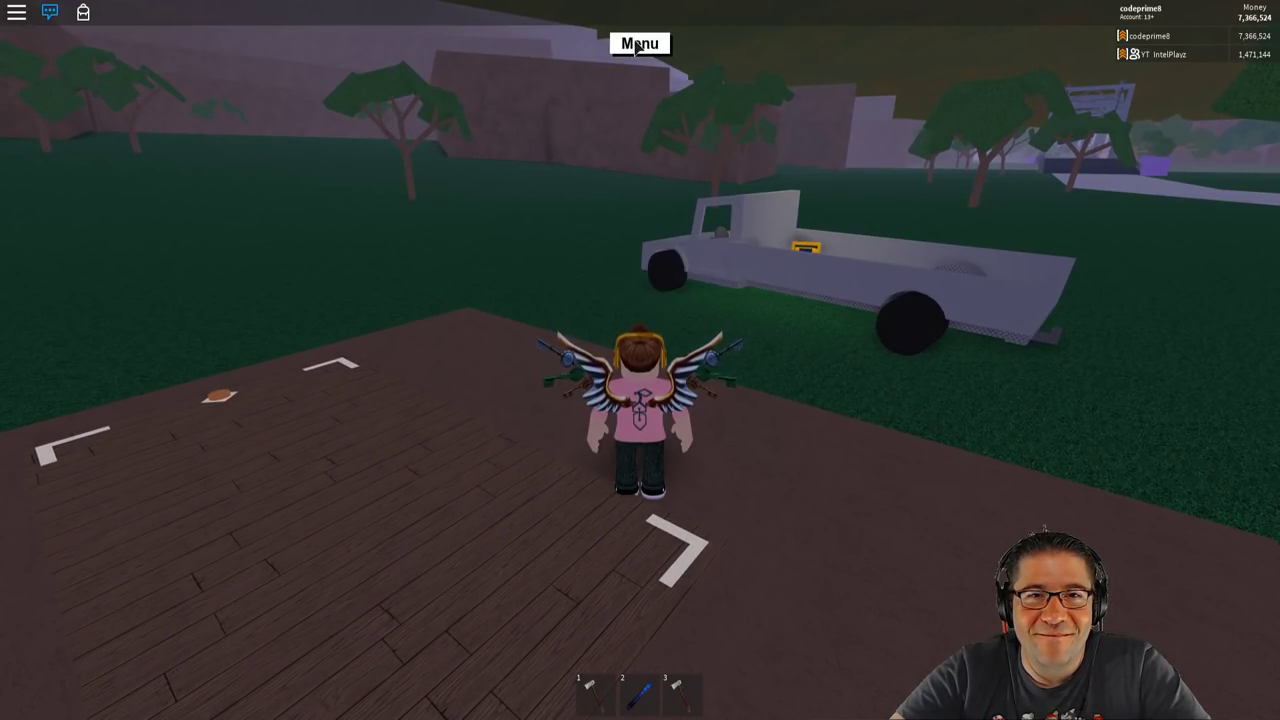
pyautogui.click(644, 40)
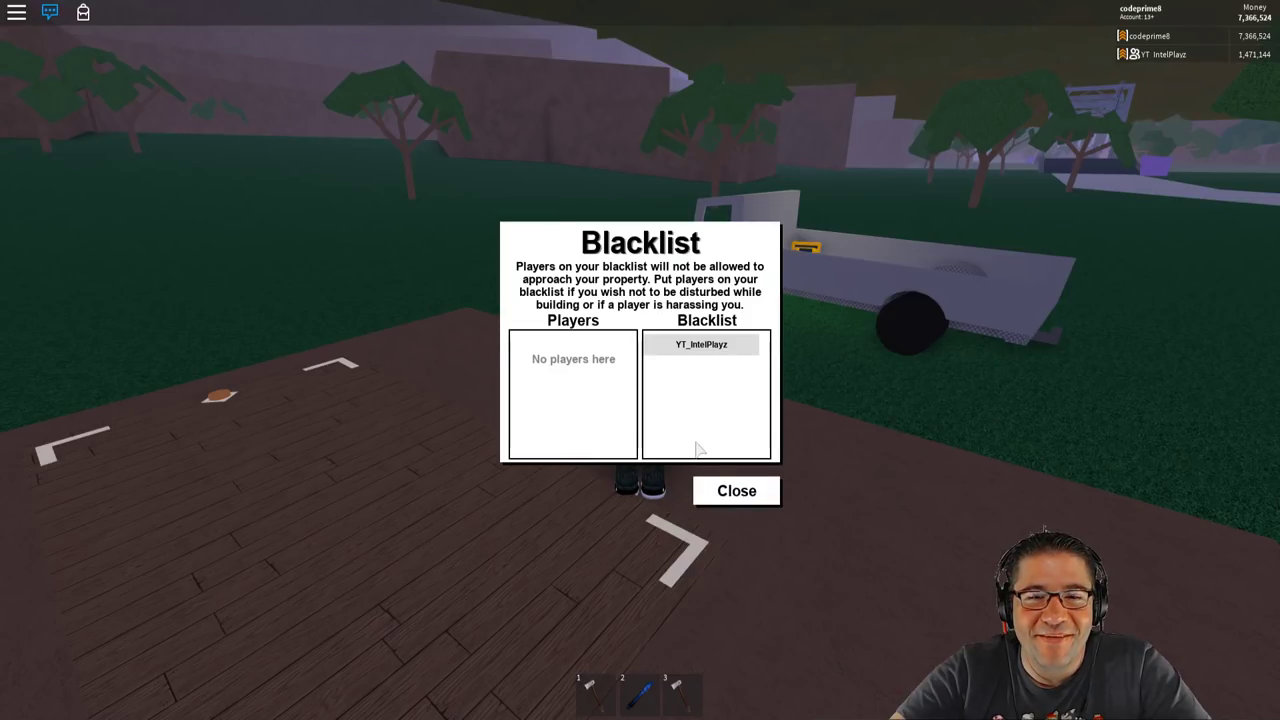
pyautogui.click(736, 492)
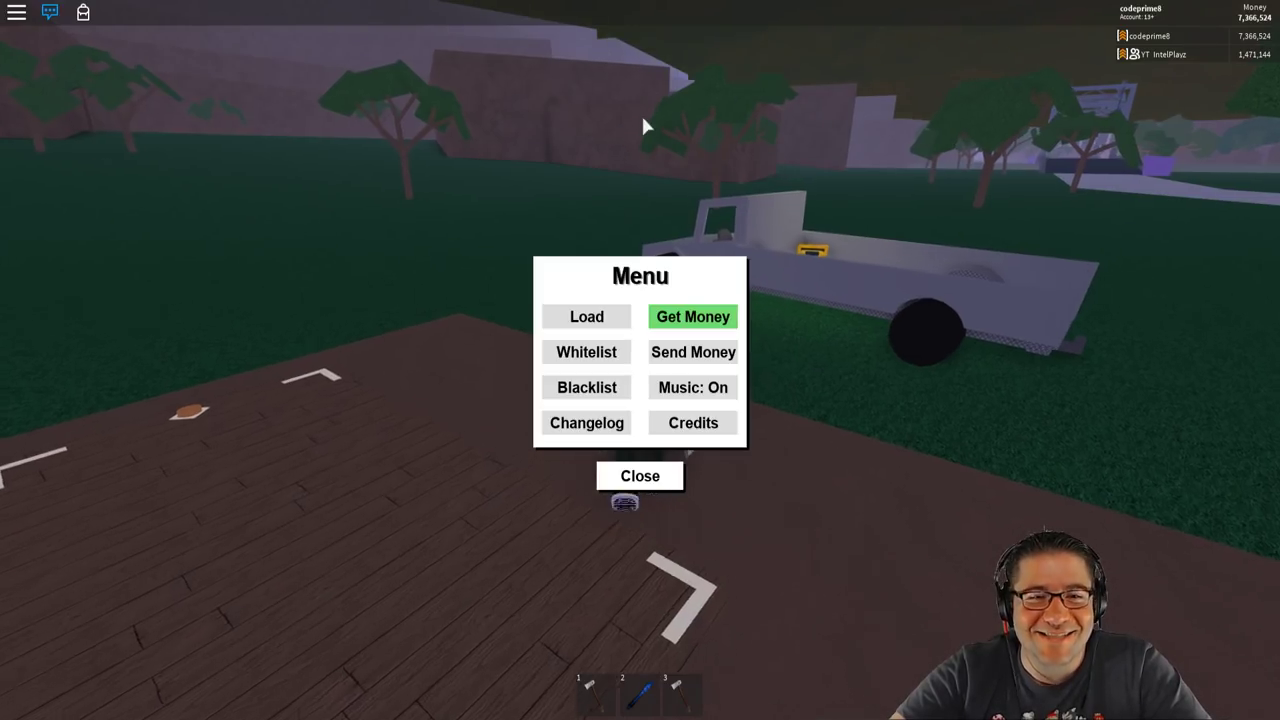
pyautogui.click(586, 352)
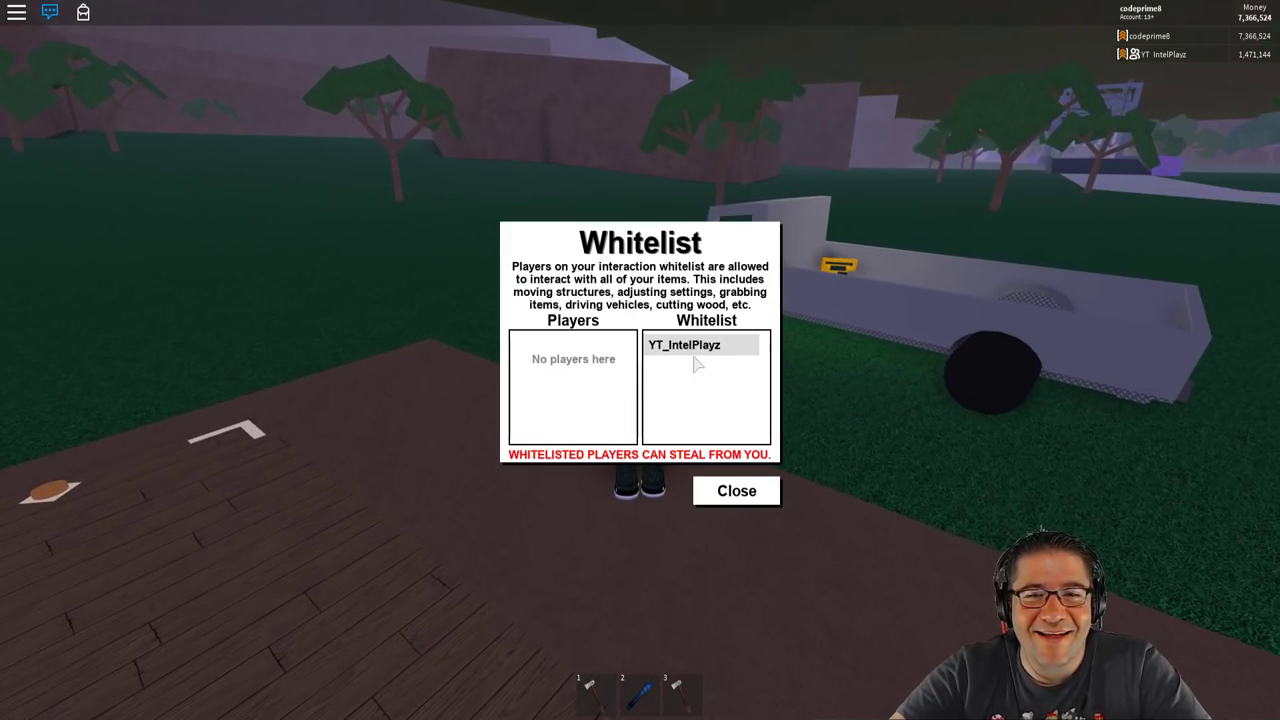
pyautogui.click(736, 492)
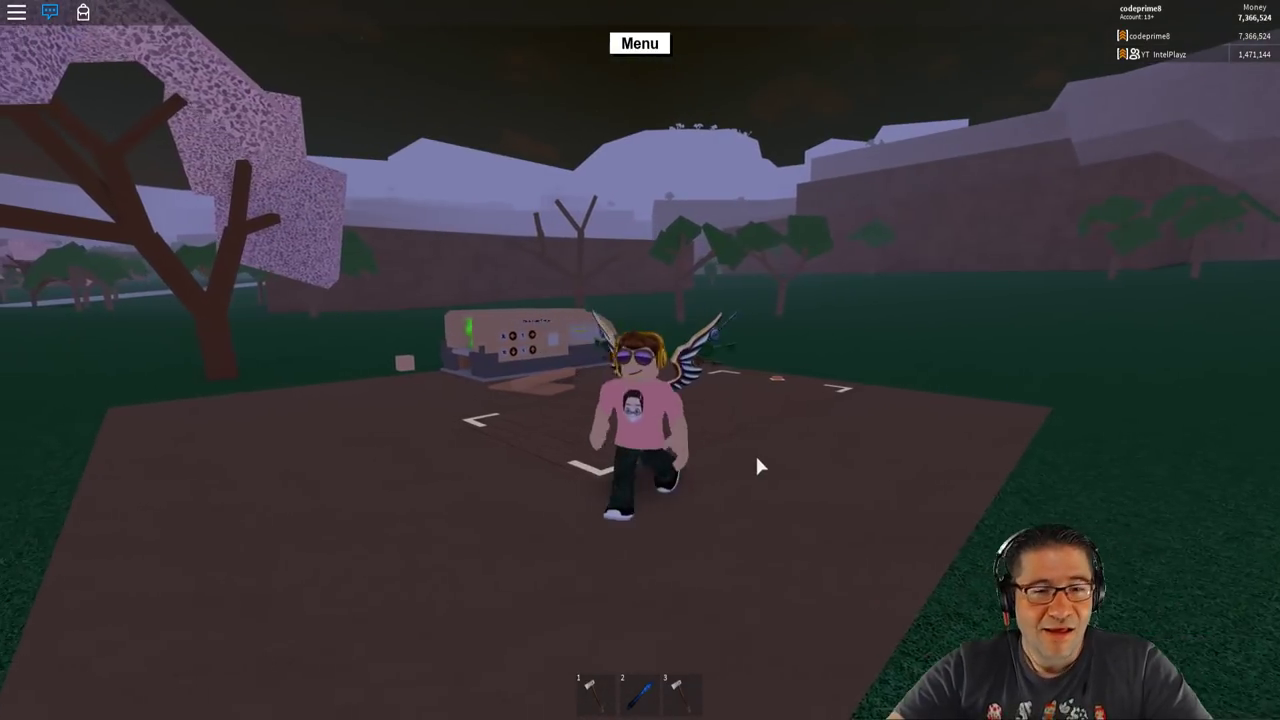